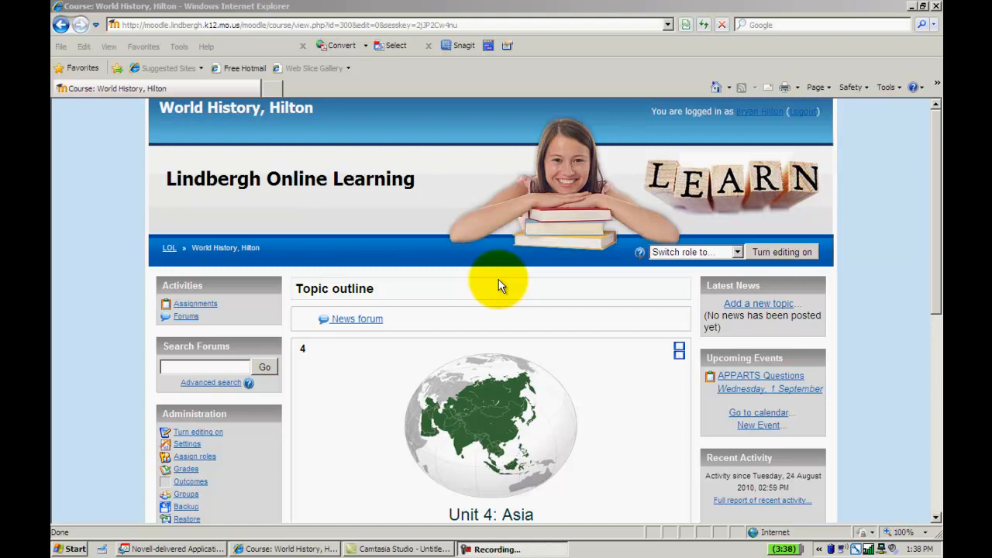
{"action": "mouse_move", "coordinate": [887, 279]}
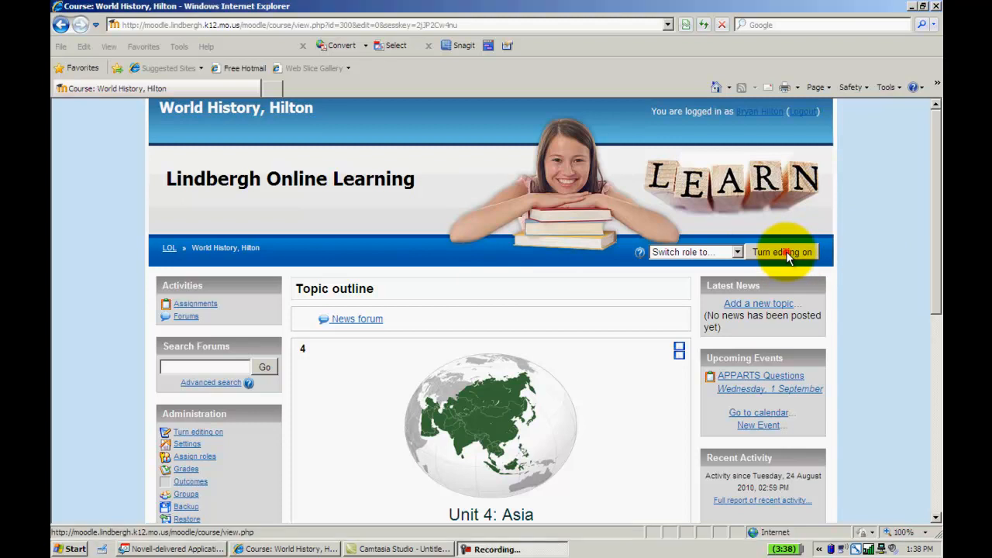
- Turn editing on and add an Upload a single file assignment to topic 4
{"action": "left_click", "coordinate": [782, 252]}
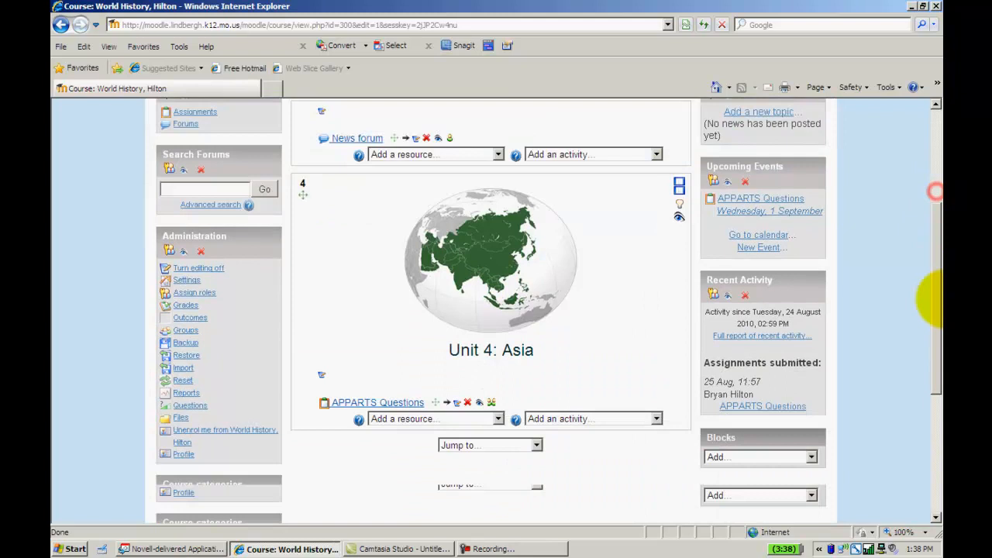
{"action": "scroll", "scroll_direction": "down", "scroll_amount": 3}
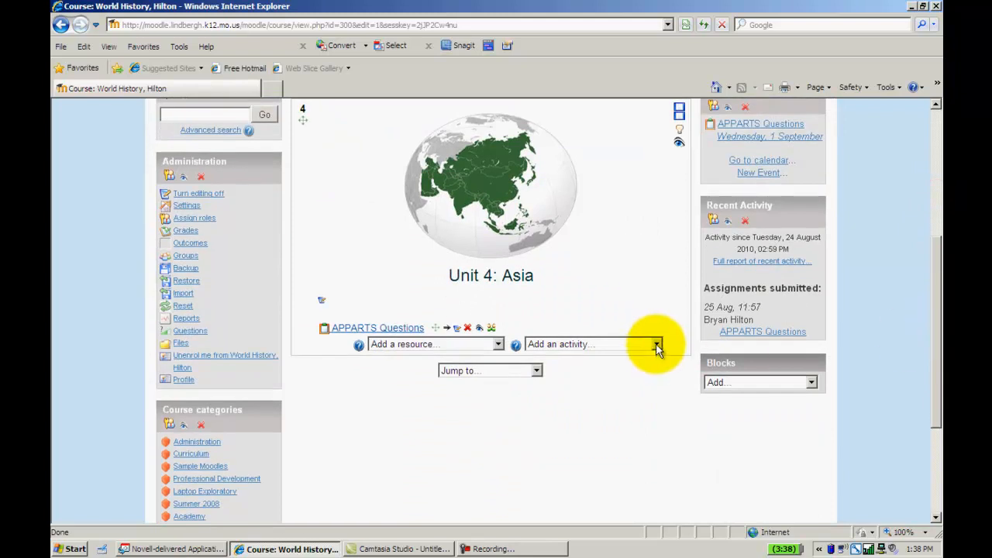
{"action": "left_click", "coordinate": [656, 344]}
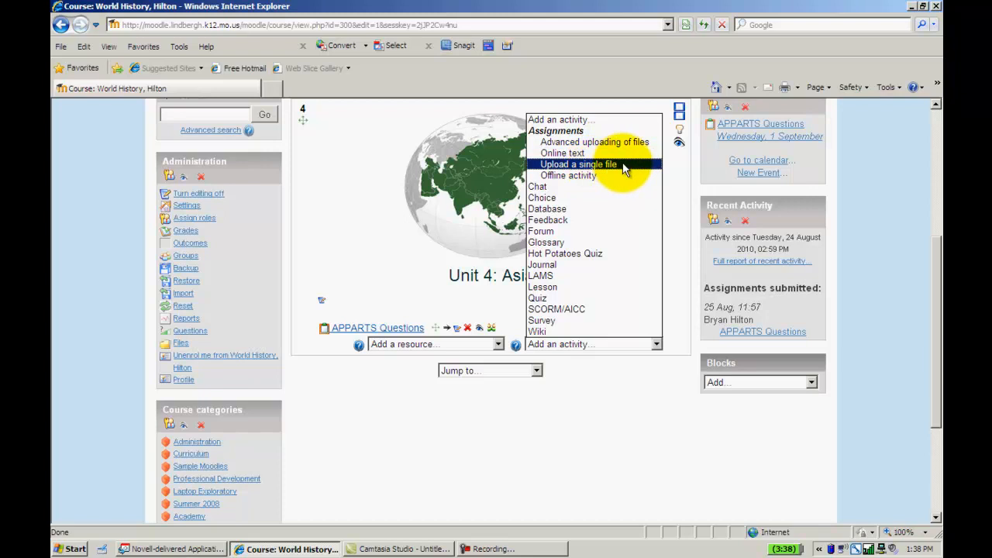
{"action": "left_click", "coordinate": [578, 164]}
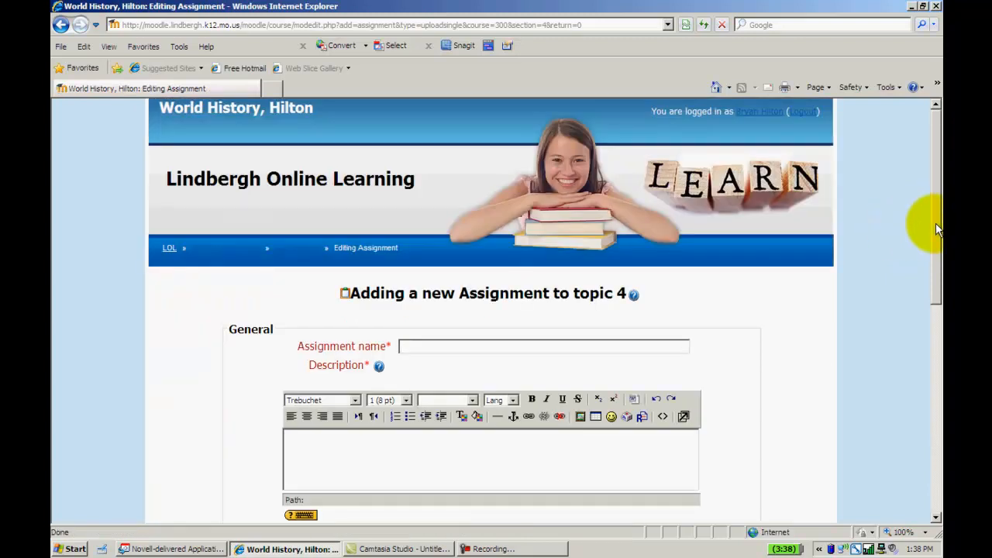
- Enter 'World History Assingment' as the assignment name and description
{"action": "scroll", "scroll_direction": "down", "scroll_amount": 3}
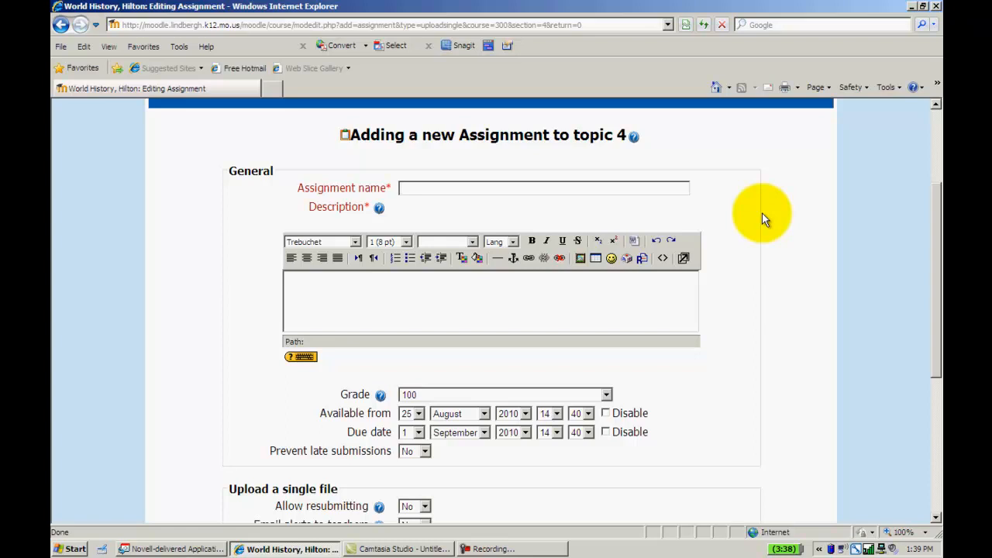
{"action": "type", "text": "World His"}
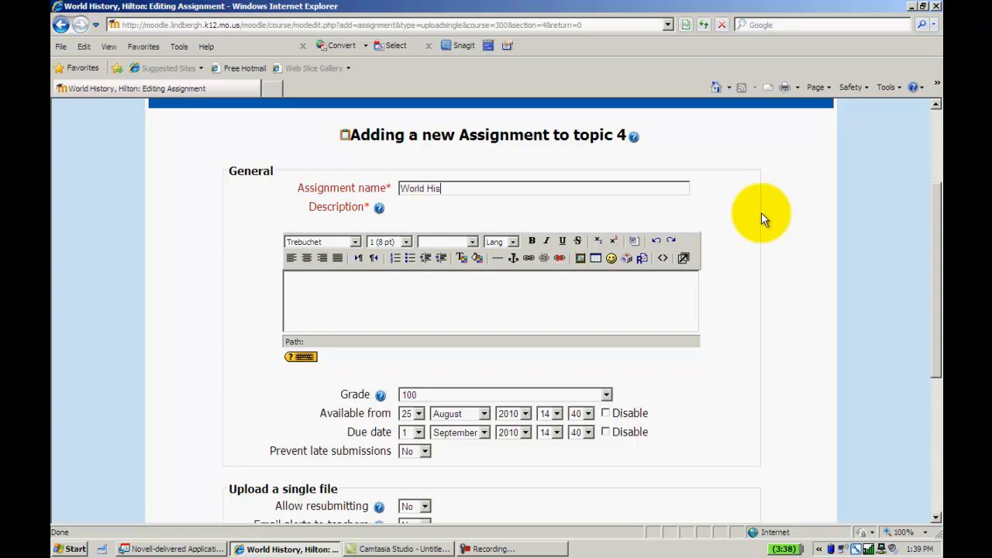
{"action": "type", "text": "tory Assin"}
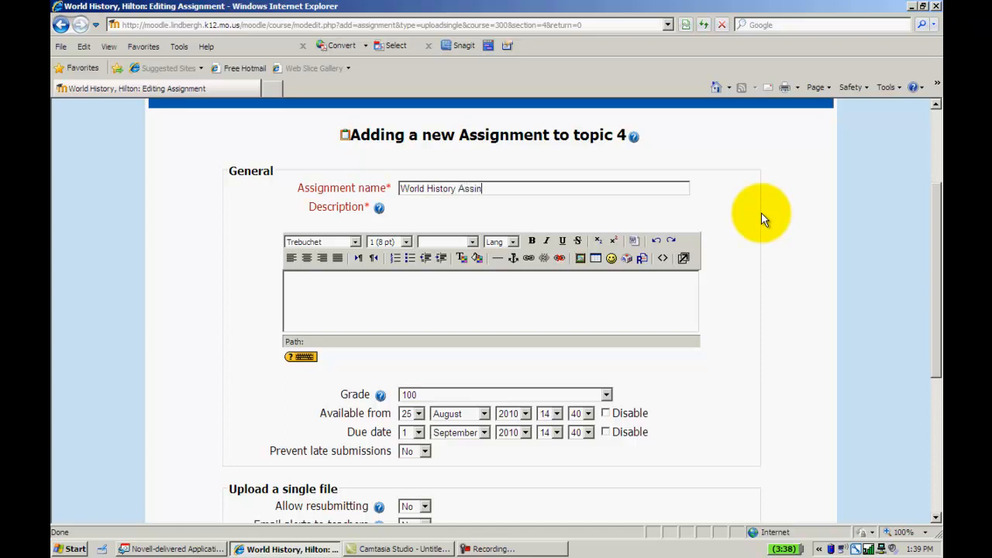
{"action": "type", "text": "gnment"}
{"action": "left_click", "coordinate": [490, 301]}
{"action": "type", "text": "World History Assingment"}
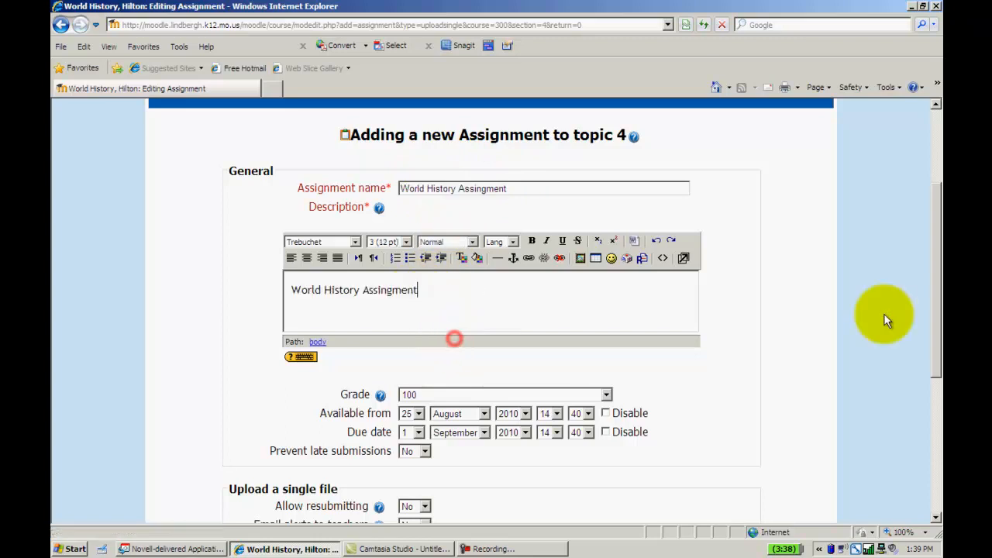
{"action": "scroll", "scroll_direction": "down", "scroll_amount": 3}
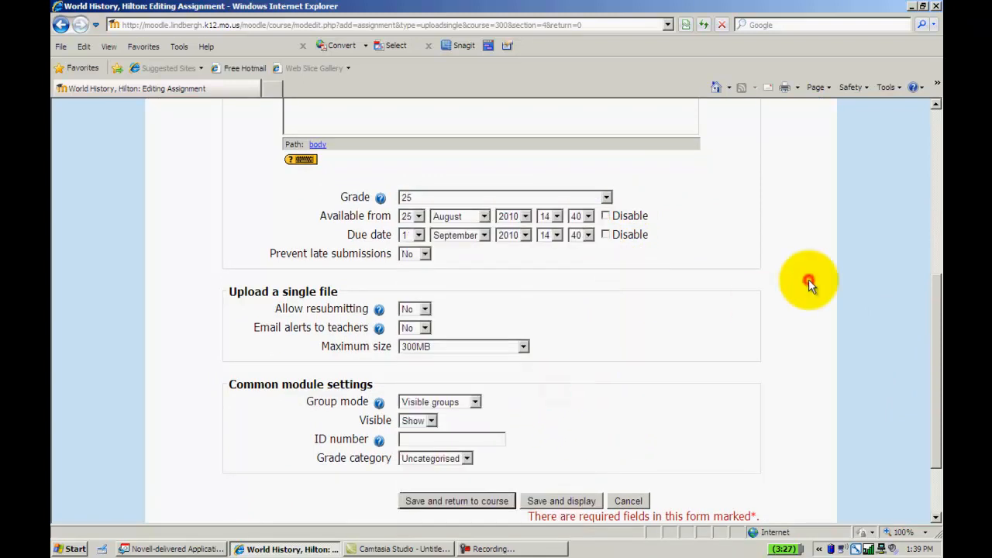
{"action": "mouse_move", "coordinate": [396, 271]}
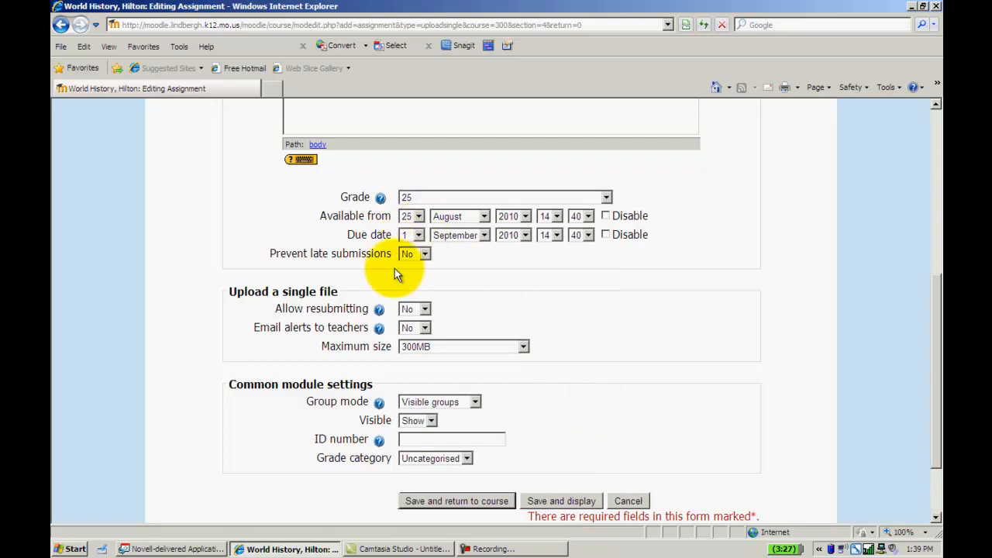
{"action": "mouse_move", "coordinate": [475, 287]}
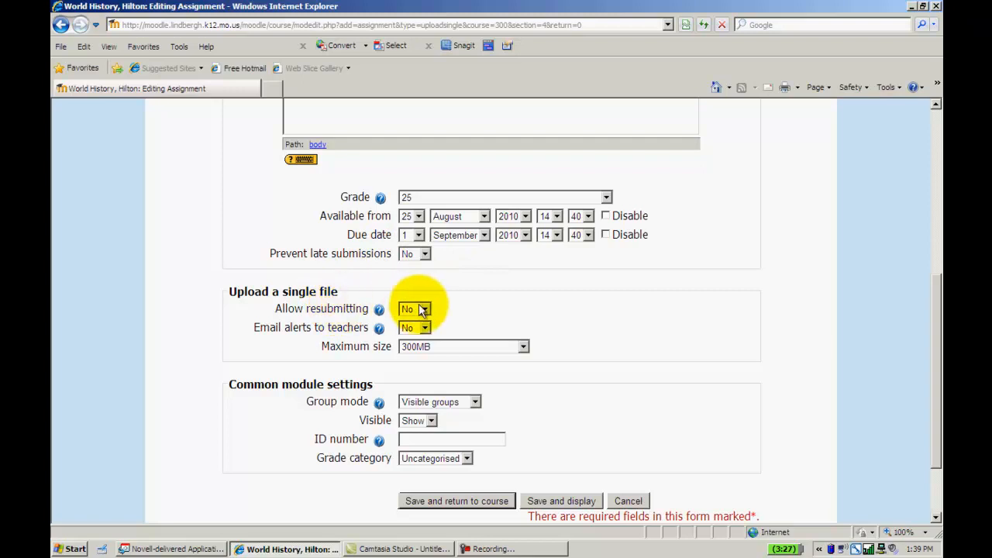
{"action": "mouse_move", "coordinate": [388, 335]}
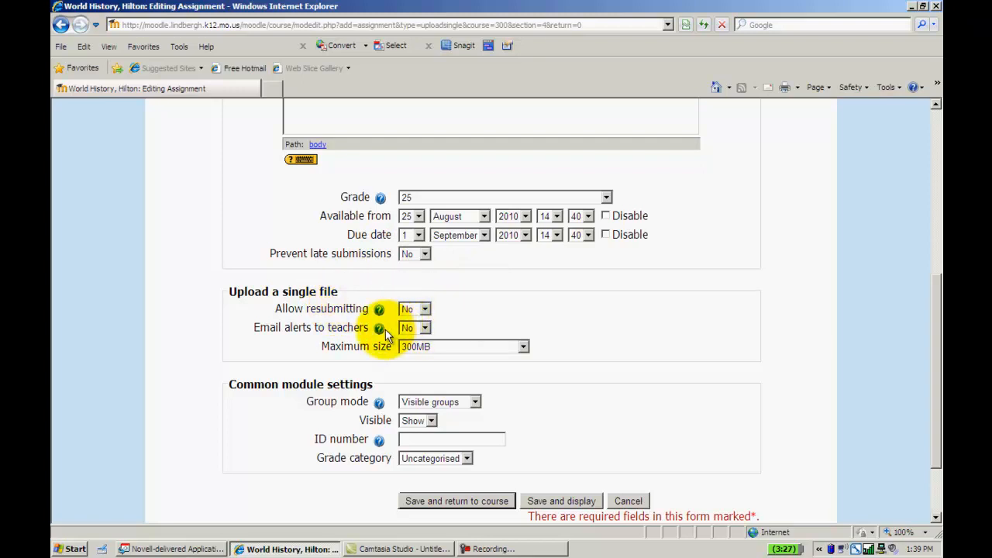
{"action": "mouse_move", "coordinate": [773, 380]}
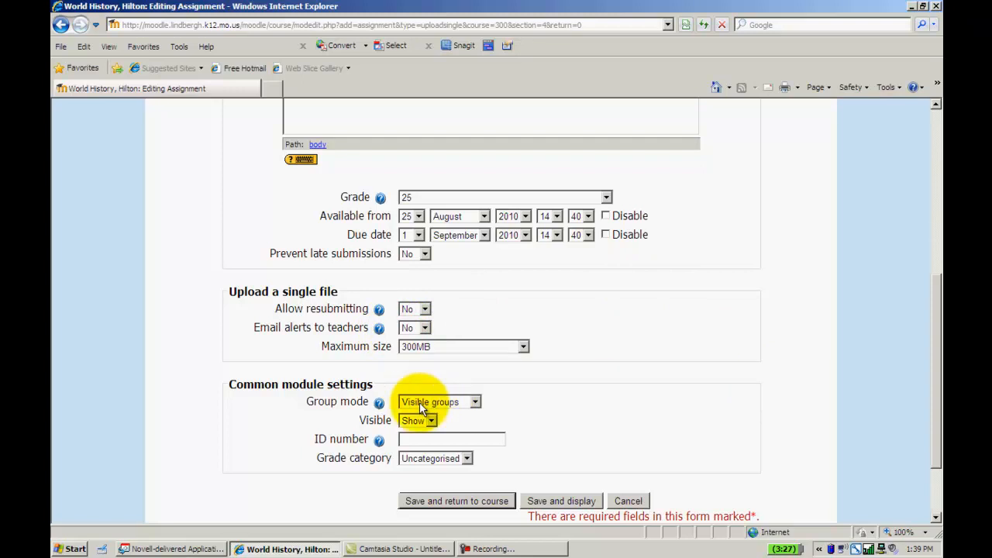
- Save the assignment graded out of 25 and return to the course page
{"action": "left_click", "coordinate": [456, 501]}
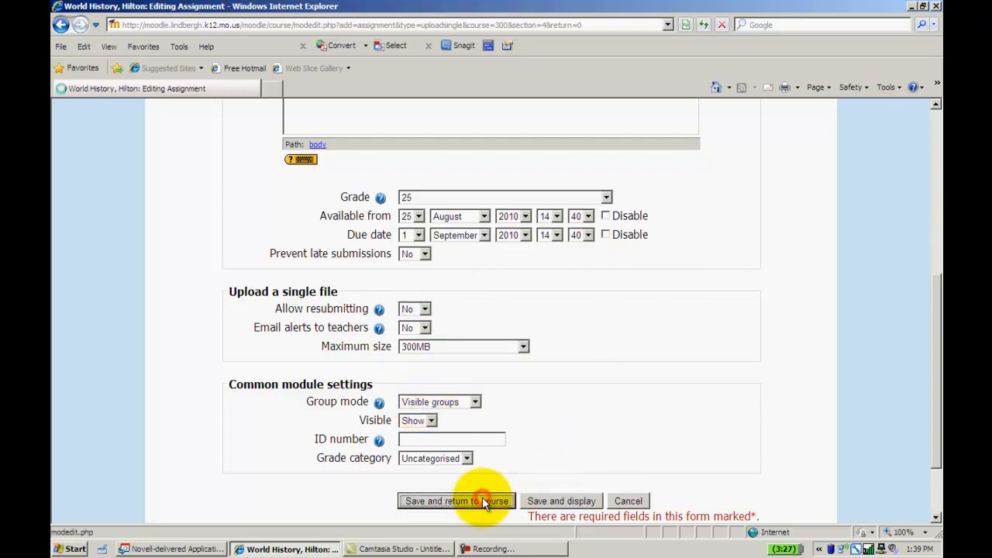
{"action": "left_click", "coordinate": [456, 500]}
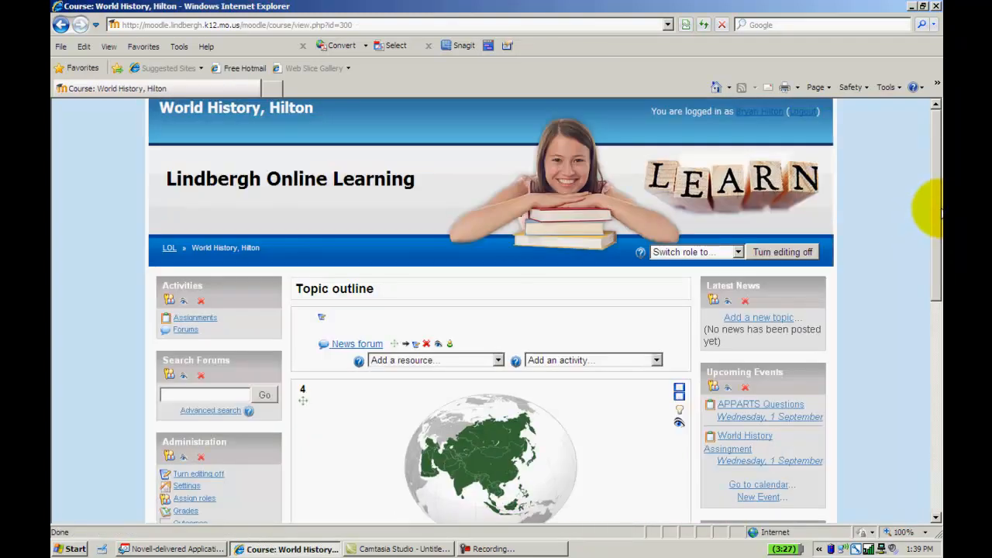
- Turn editing off, locate the assignment under Unit 4: Asia, and show role-switch options
{"action": "left_click", "coordinate": [783, 252]}
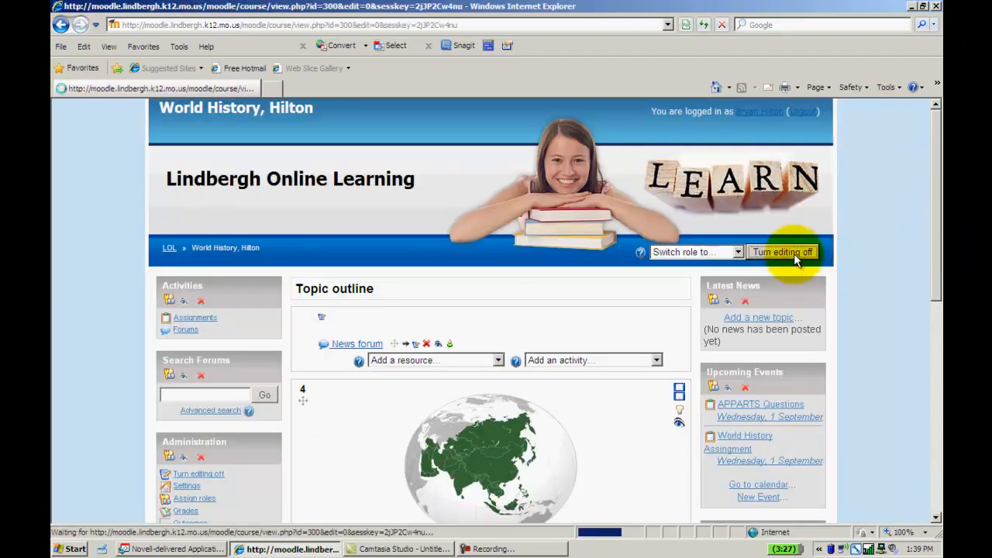
{"action": "left_click", "coordinate": [782, 252]}
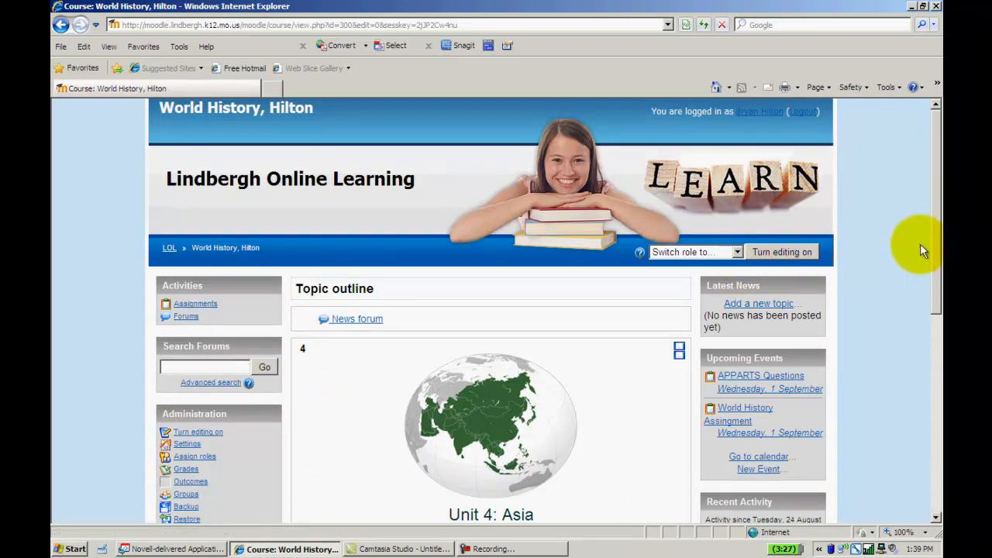
{"action": "scroll", "scroll_direction": "down", "scroll_amount": 3}
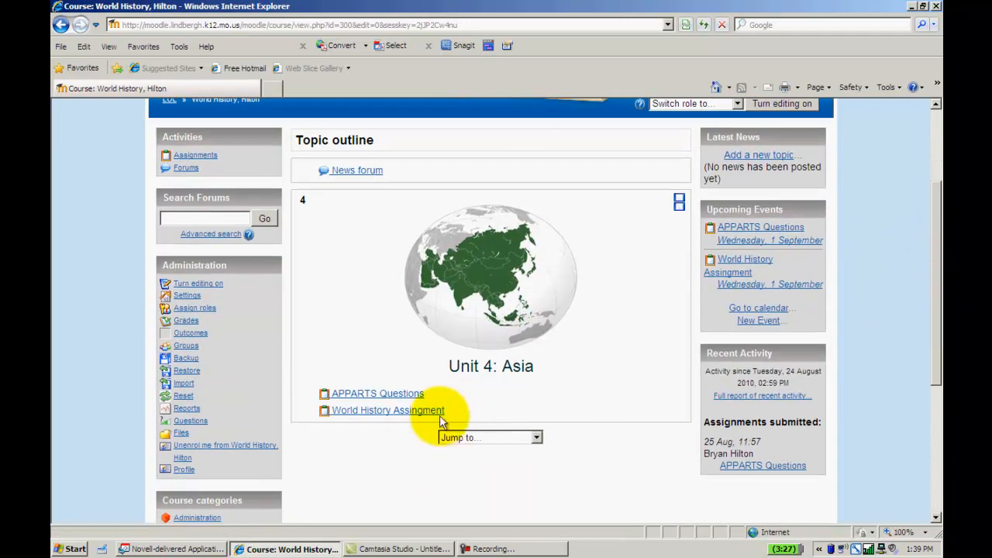
{"action": "mouse_move", "coordinate": [372, 393]}
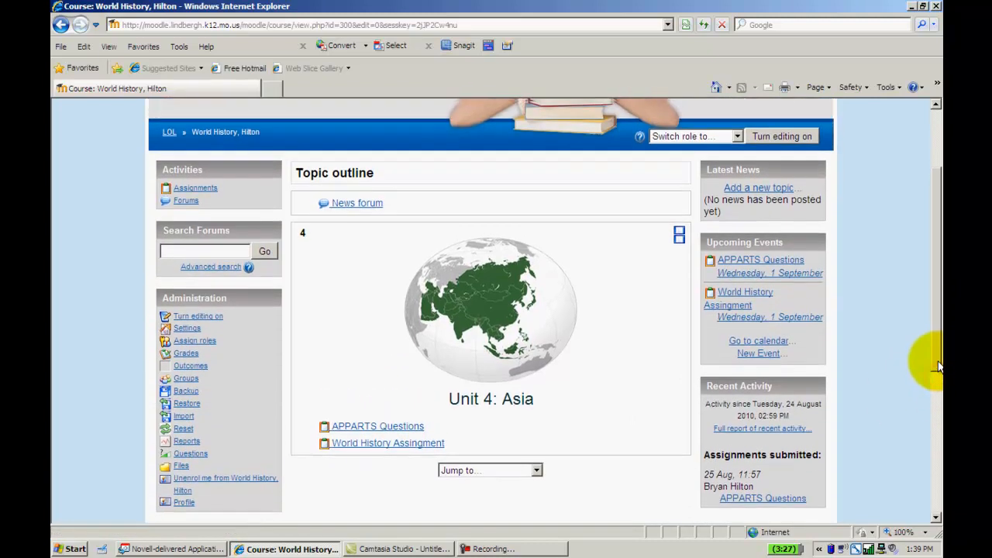
{"action": "left_click", "coordinate": [692, 142]}
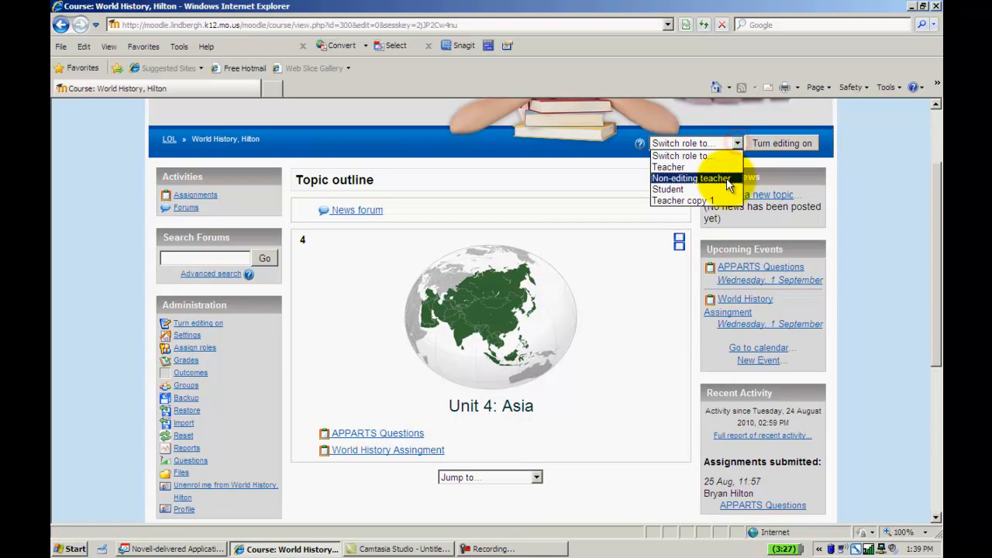
- Switch to the Student role, view World History Assingment's upload page, then go back
{"action": "left_click", "coordinate": [667, 189]}
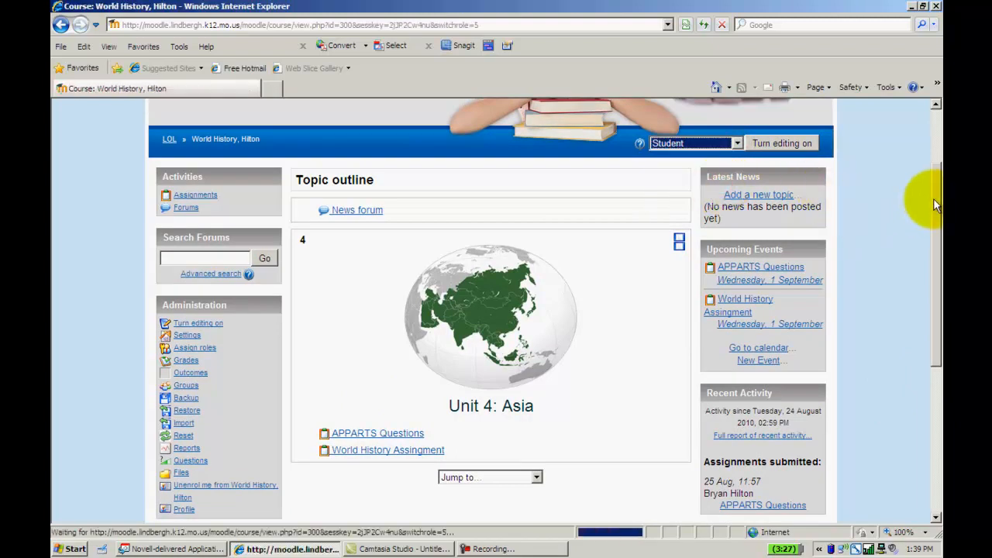
{"action": "scroll", "scroll_direction": "down", "scroll_amount": 3}
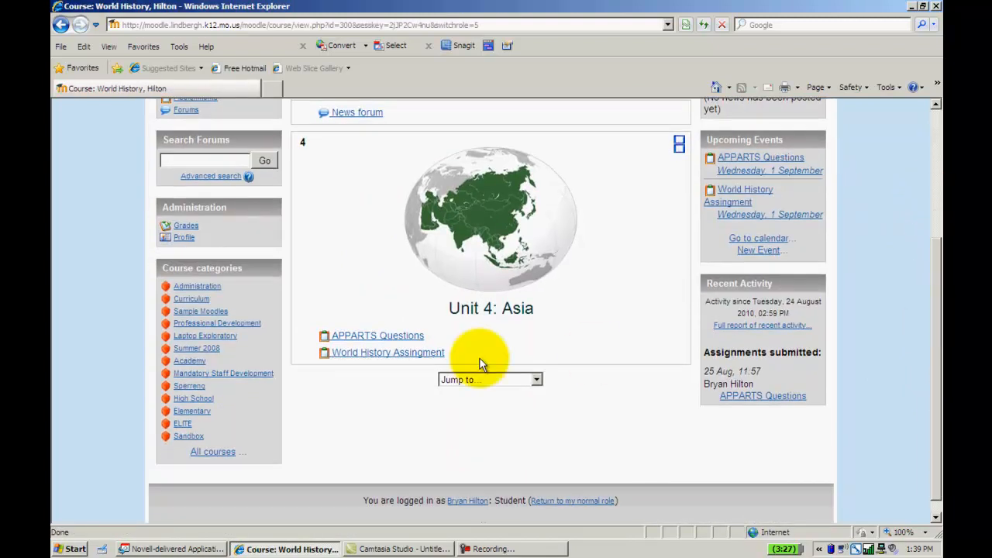
{"action": "left_click", "coordinate": [387, 352]}
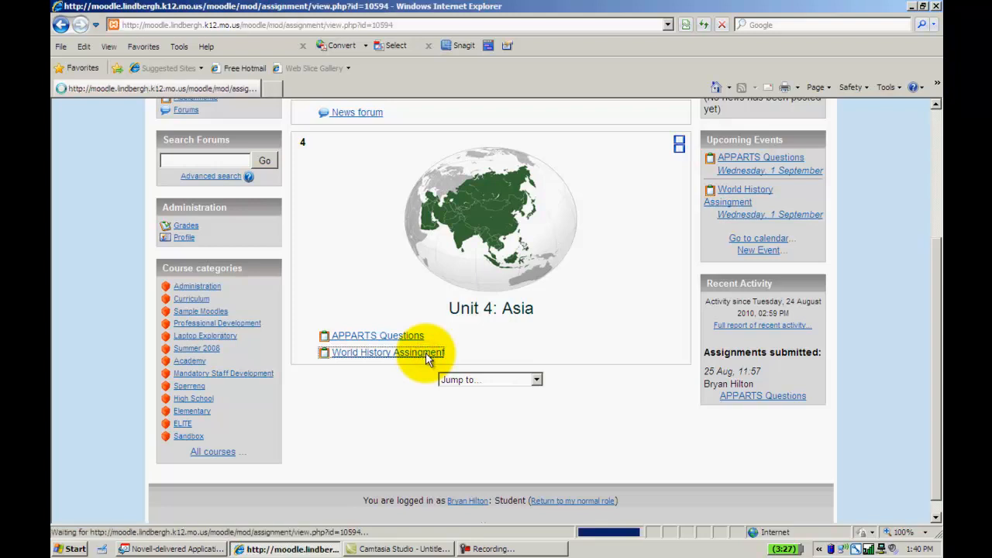
{"action": "left_click", "coordinate": [387, 352]}
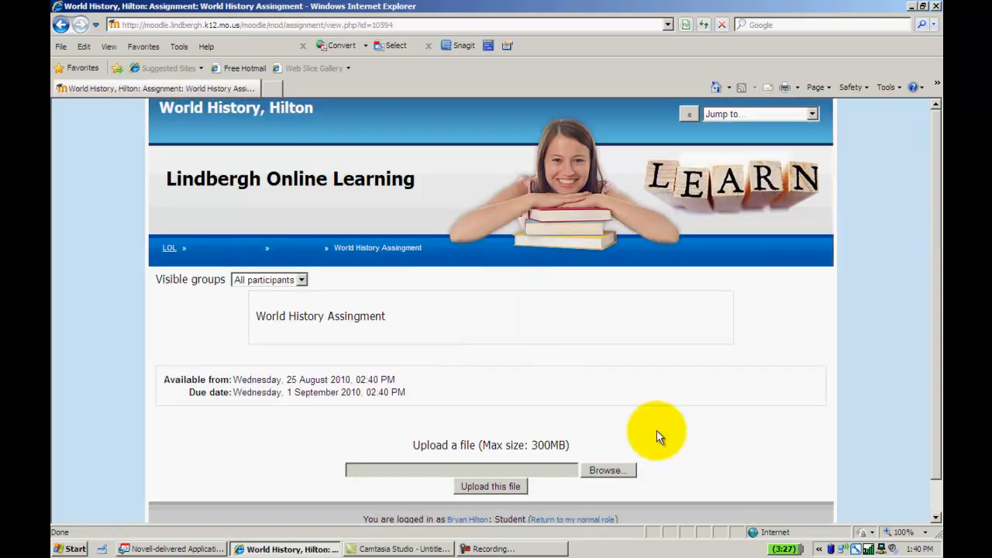
{"action": "mouse_move", "coordinate": [461, 488]}
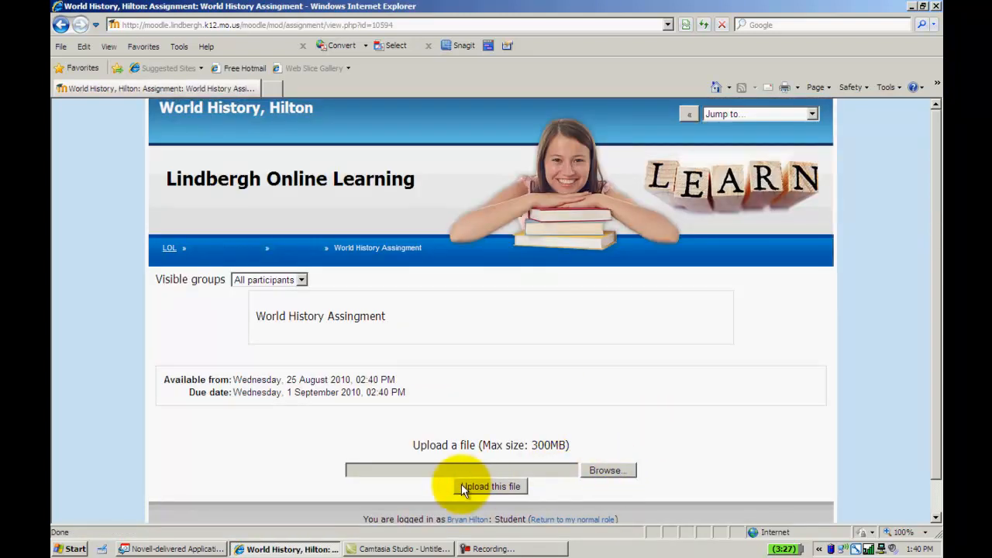
{"action": "mouse_move", "coordinate": [480, 418]}
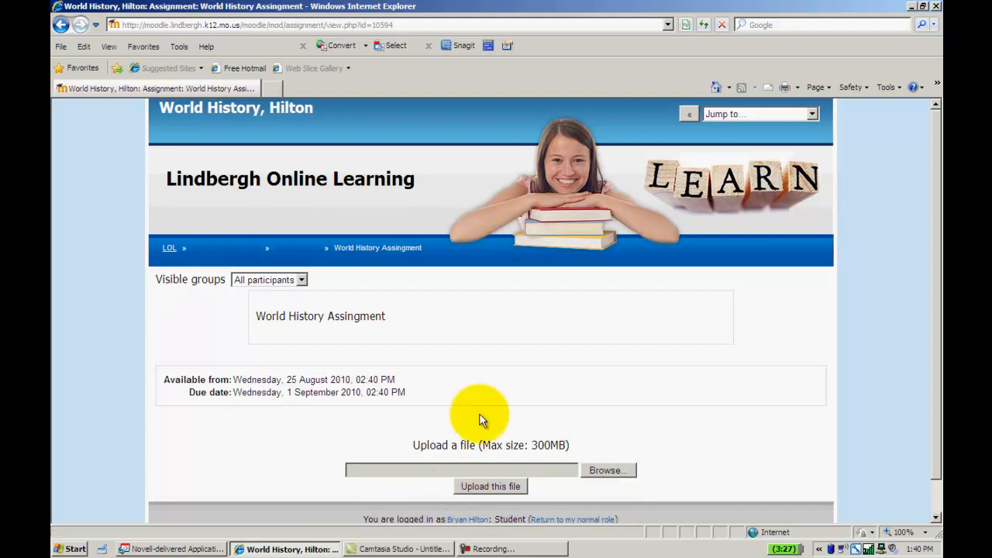
{"action": "left_click", "coordinate": [62, 24]}
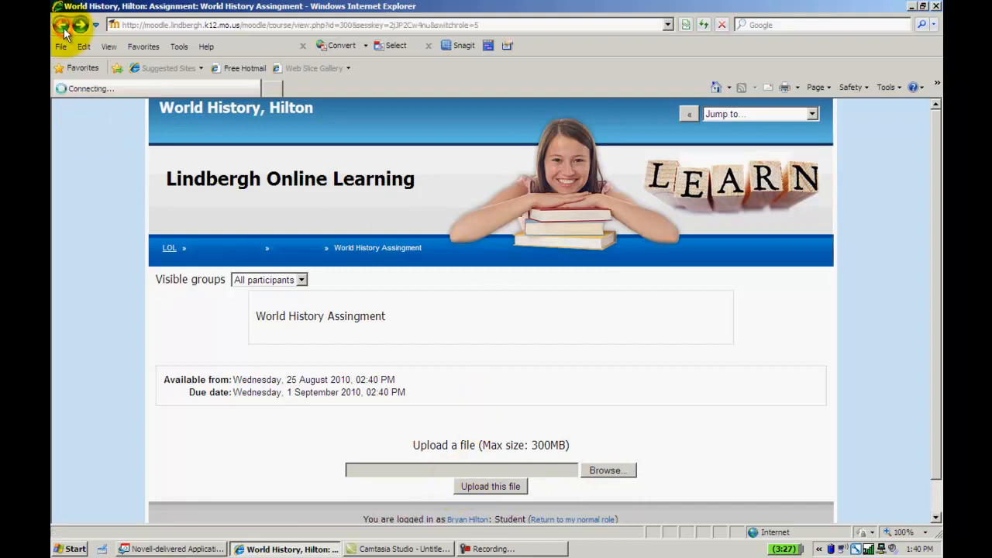
- Return to the teacher role, confirm World History Assingment has no attempts, and revisit the course
{"action": "left_click", "coordinate": [62, 25]}
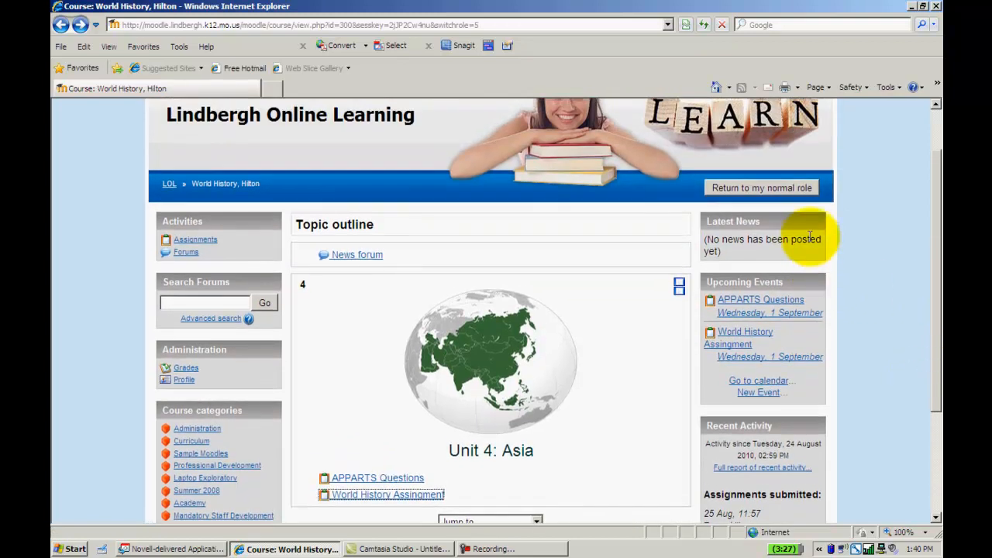
{"action": "left_click", "coordinate": [760, 187]}
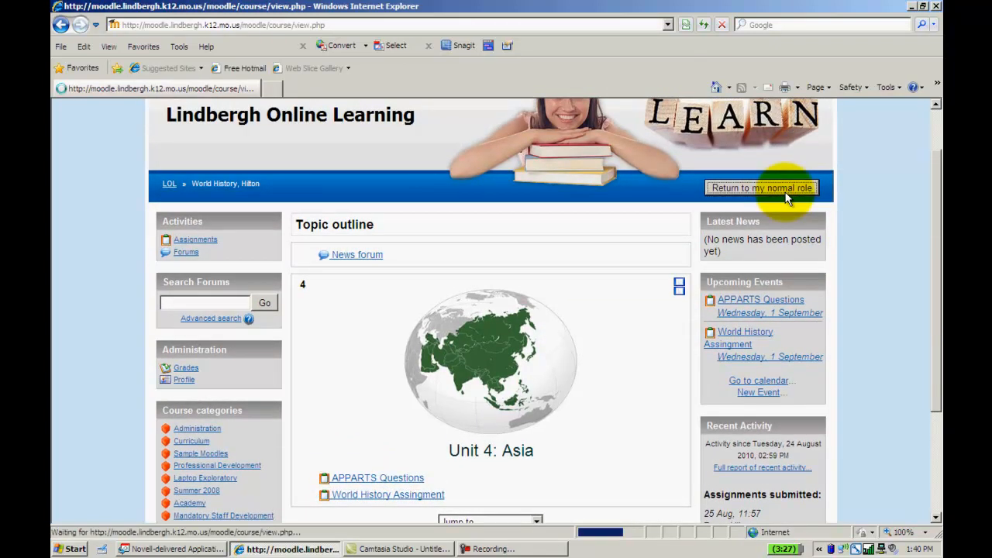
{"action": "left_click", "coordinate": [761, 188]}
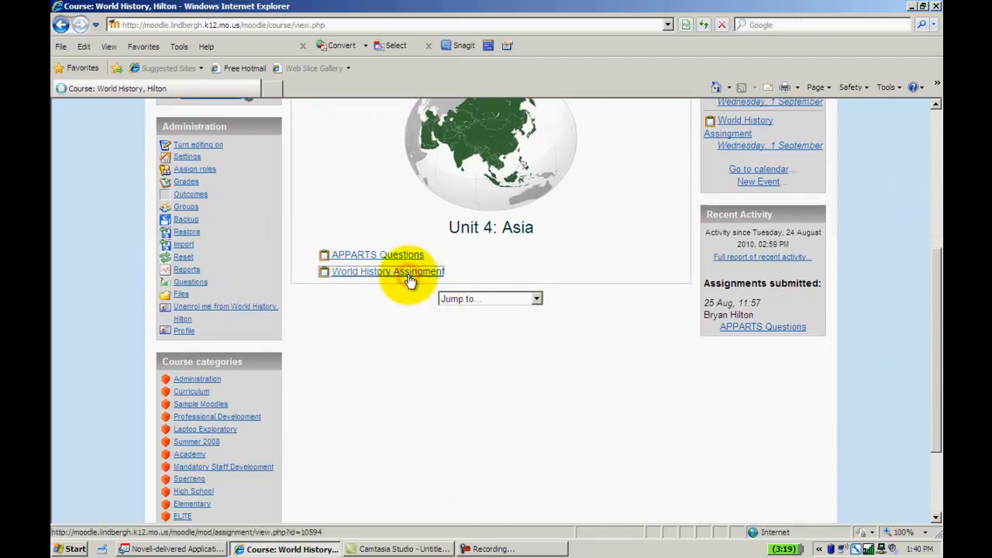
{"action": "left_click", "coordinate": [387, 272]}
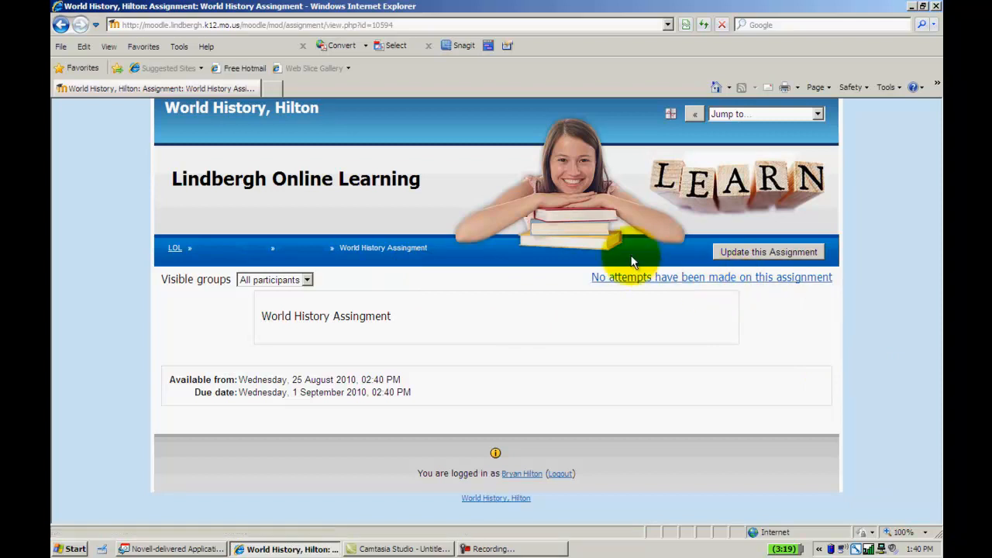
{"action": "mouse_move", "coordinate": [343, 395]}
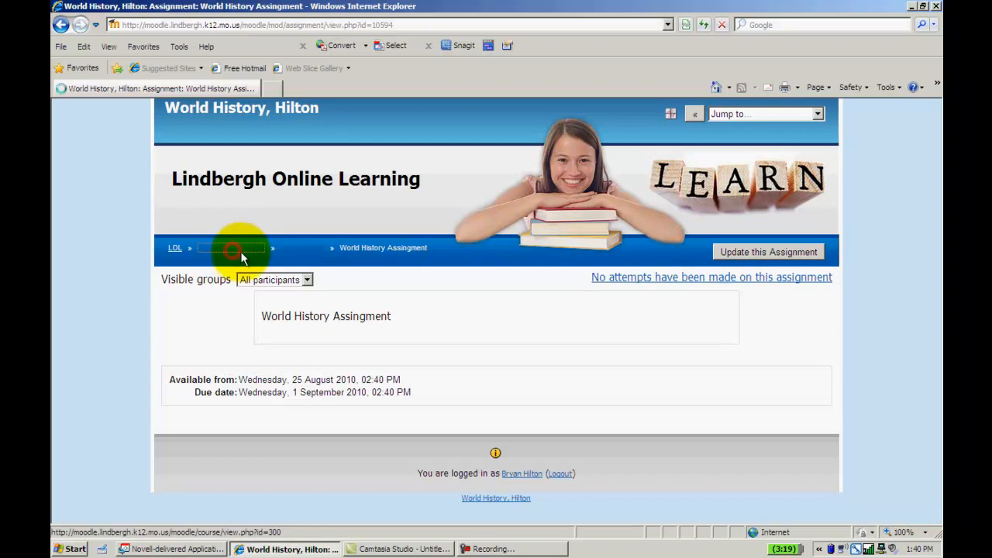
{"action": "left_click", "coordinate": [226, 247]}
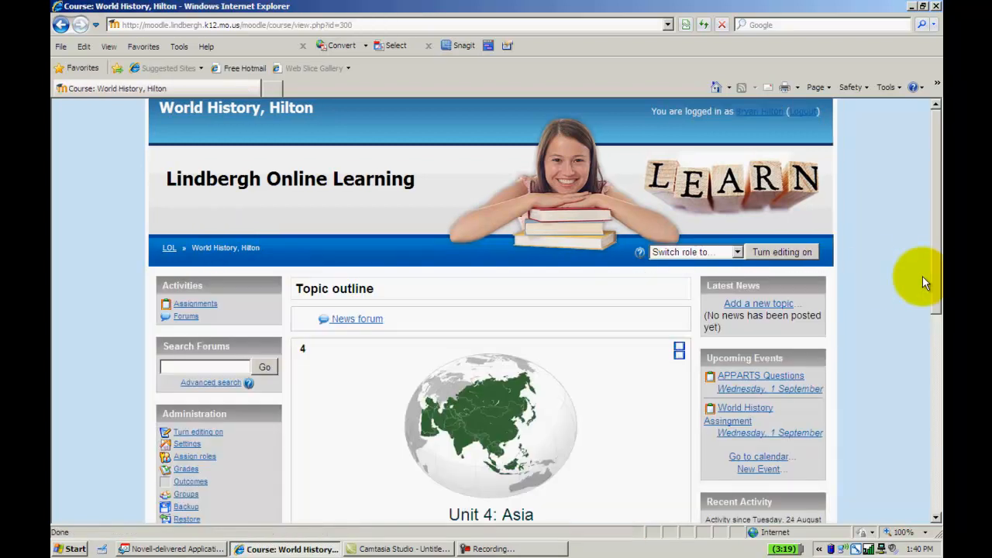